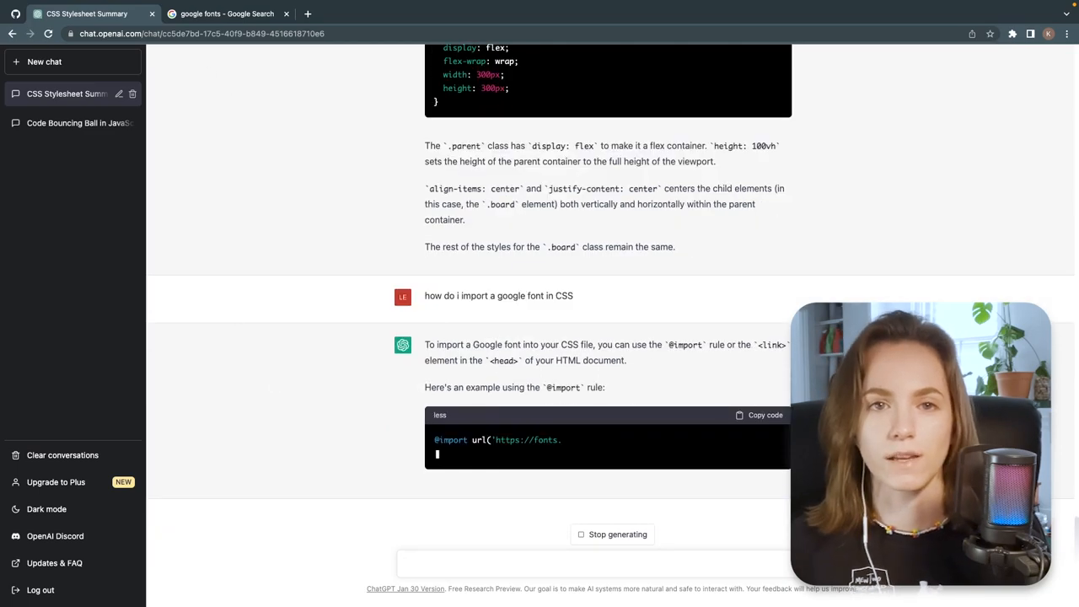
{"action": "left_click", "coordinate": [223, 13]}
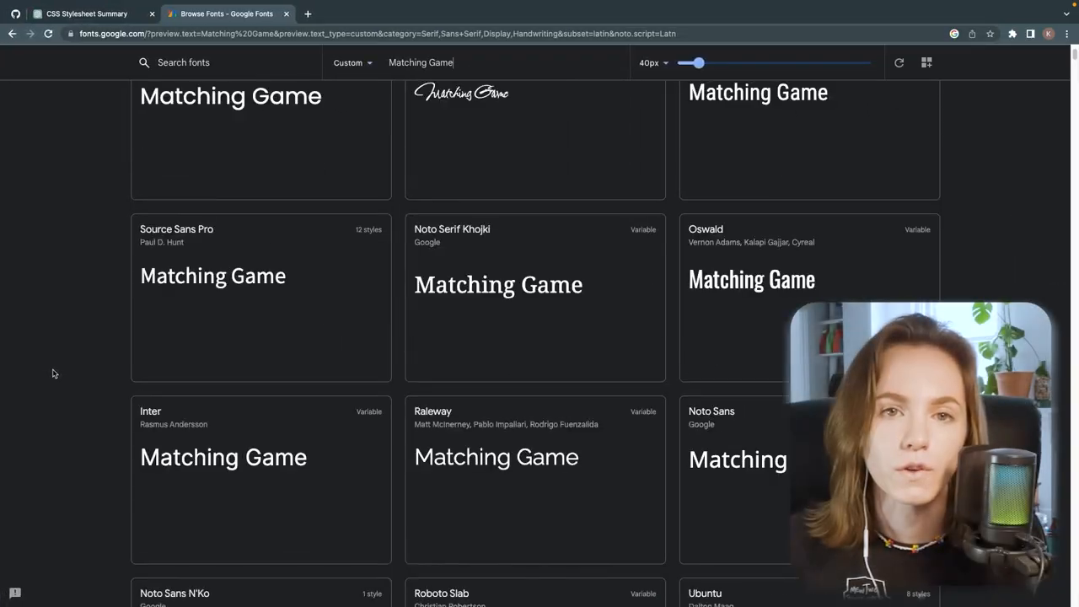
Scroll the 'Matching Game' font previews and open the Work Sans specimen page
{"action": "scroll", "scroll_direction": "down", "scroll_amount": 3}
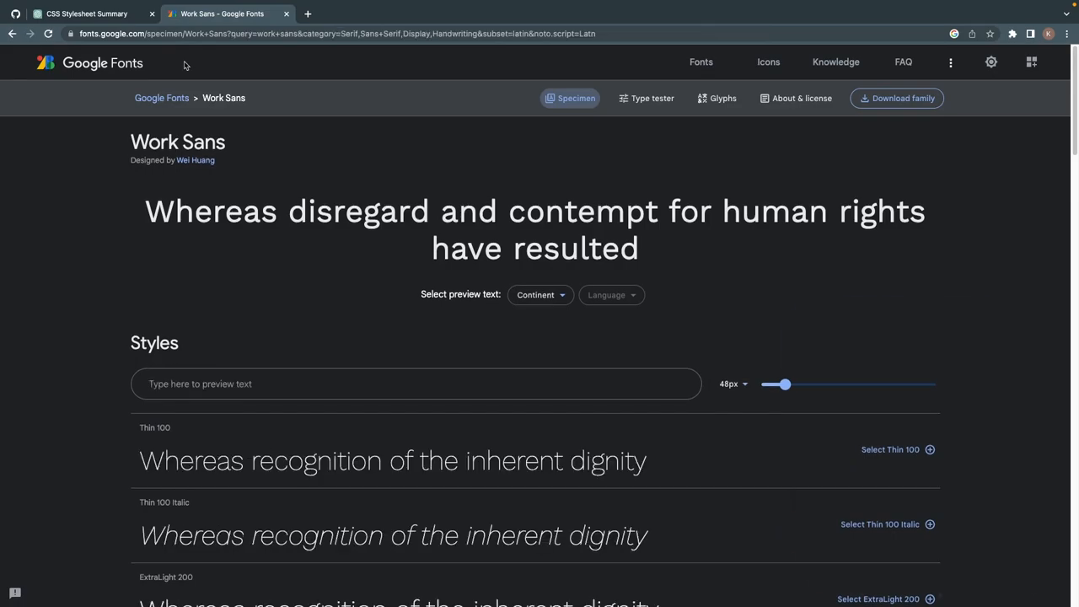
{"action": "left_click", "coordinate": [84, 14]}
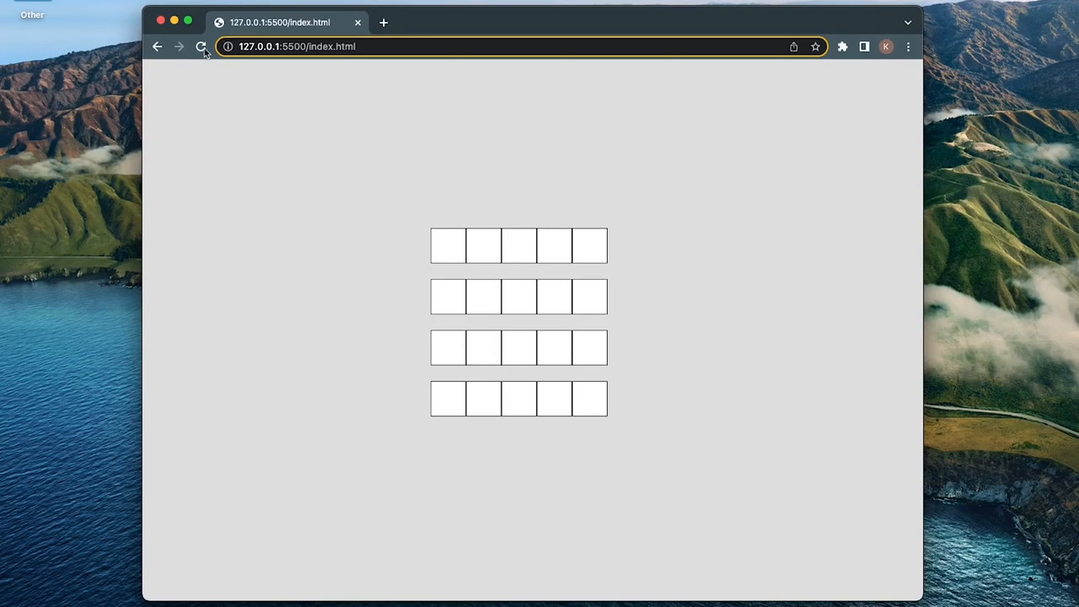
Reload 127.0.0.1:5500/index.html to view the current square card grid
{"action": "left_click", "coordinate": [200, 46]}
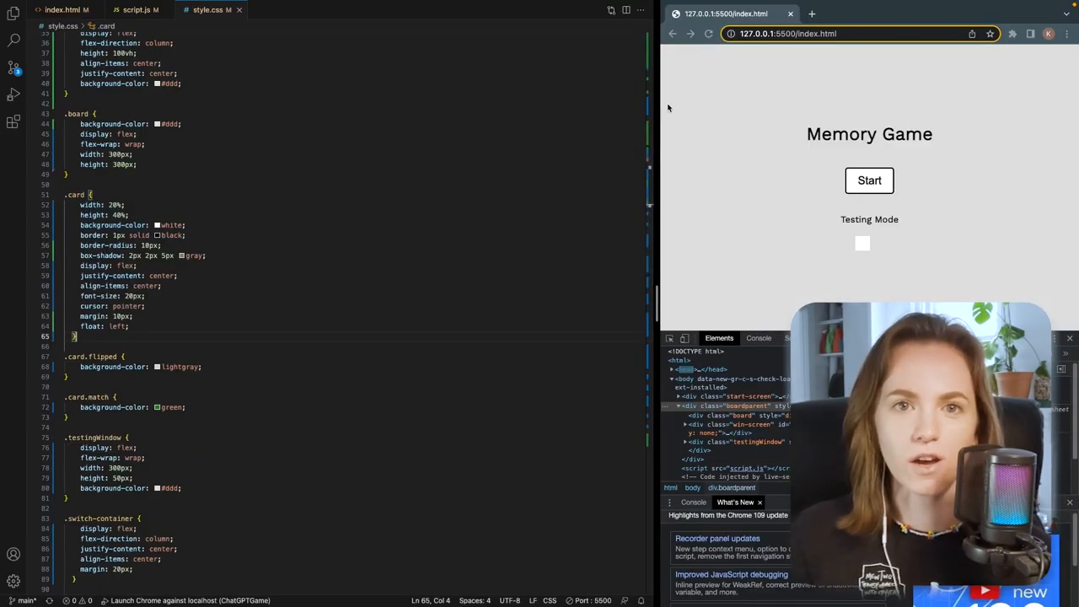
Start the game to preview cards with 10px radius and 2px 2px 5px gray shadow
{"action": "left_click", "coordinate": [869, 179]}
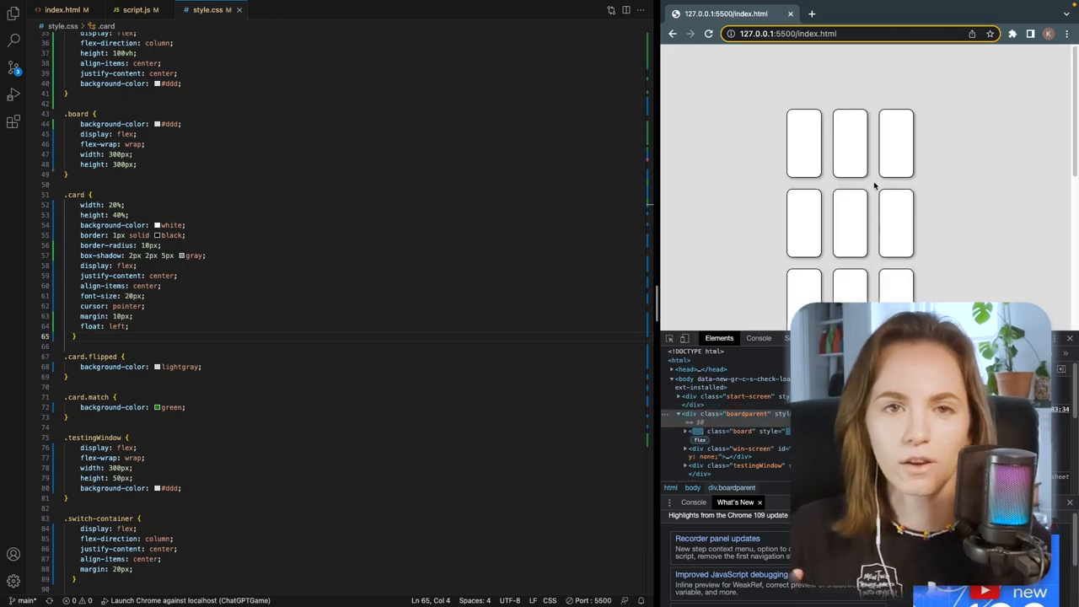
{"action": "scroll", "scroll_direction": "down", "scroll_amount": 3}
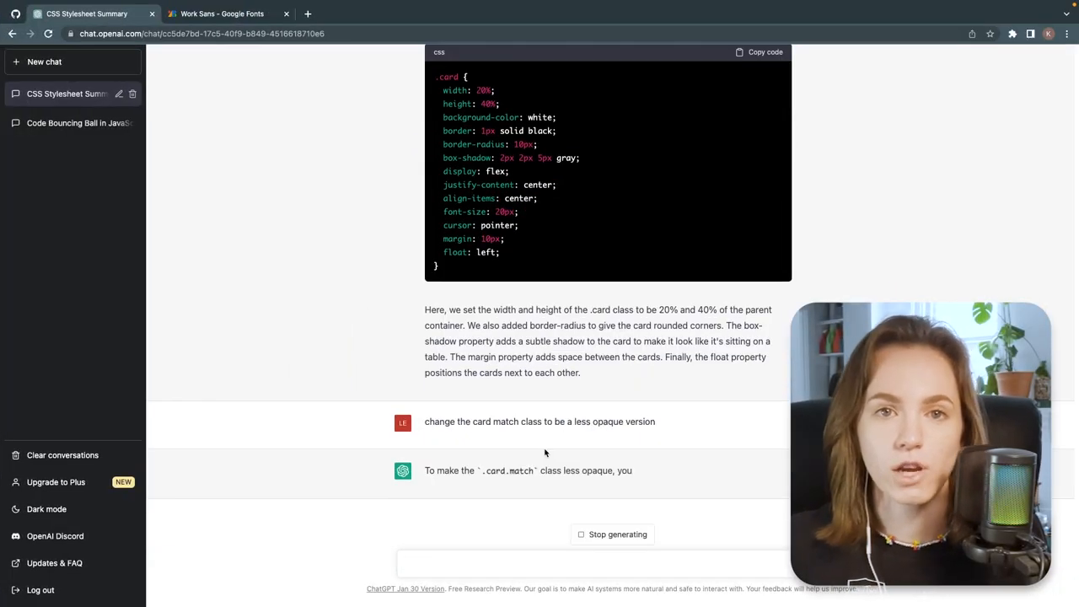
Scroll through ChatGPT's answer for a less opaque card match class
{"action": "scroll", "scroll_direction": "down", "scroll_amount": 3}
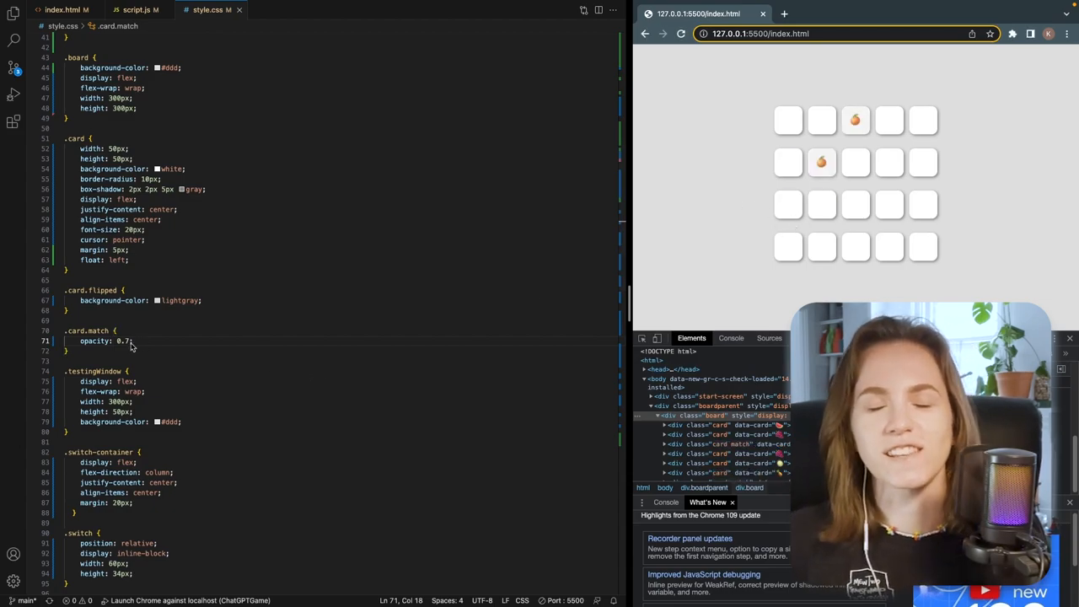
Change the .card.match opacity value from 0.7 to 0.5
{"action": "type", "text": "0.5"}
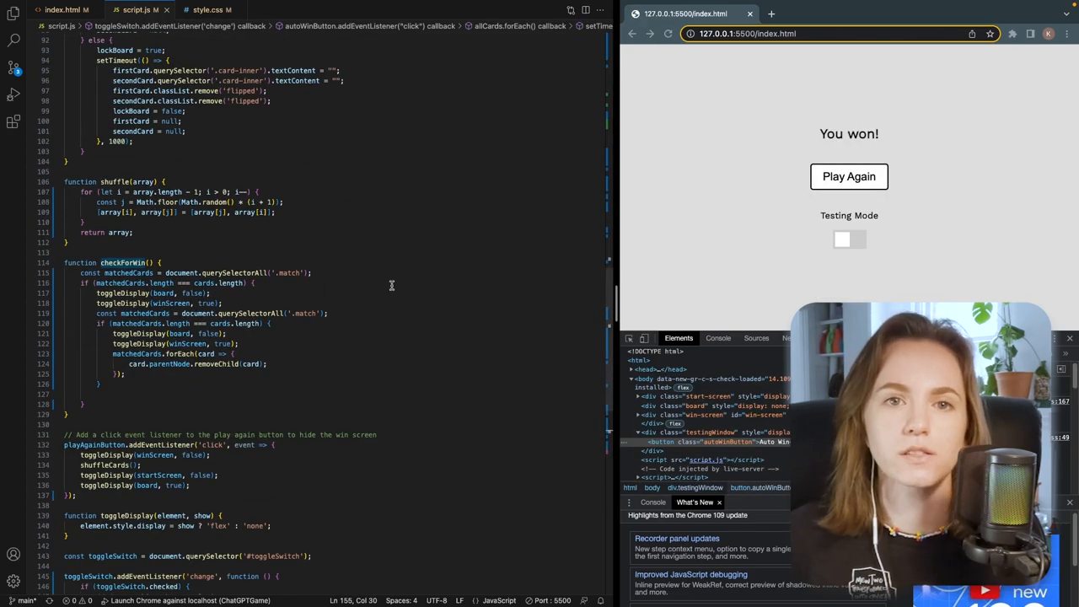
Edit the autoWinButton handler's setTimeout block in script.js
{"action": "left_click", "coordinate": [849, 177]}
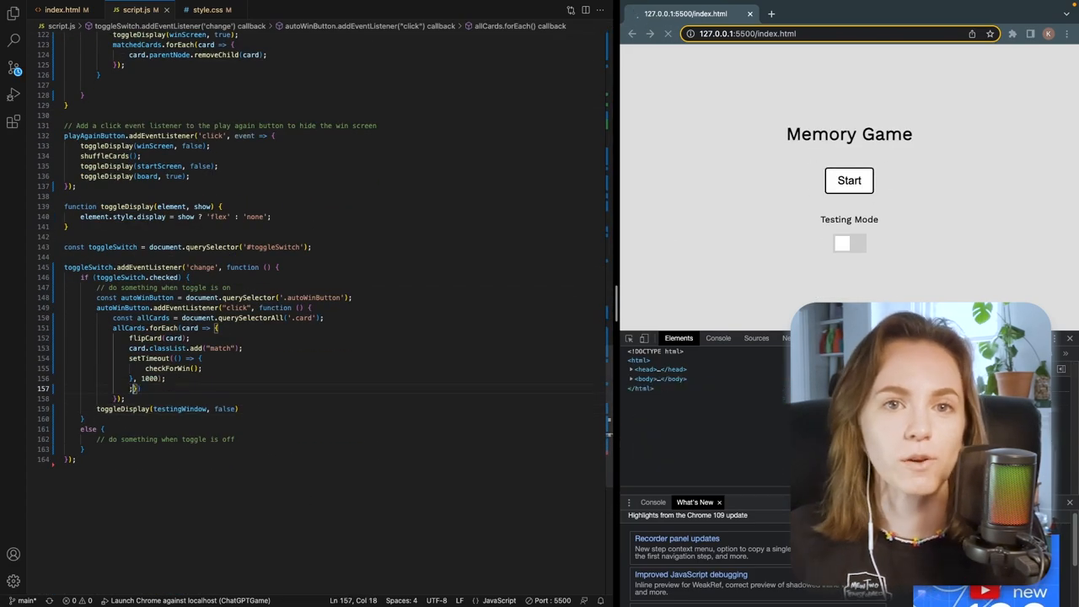